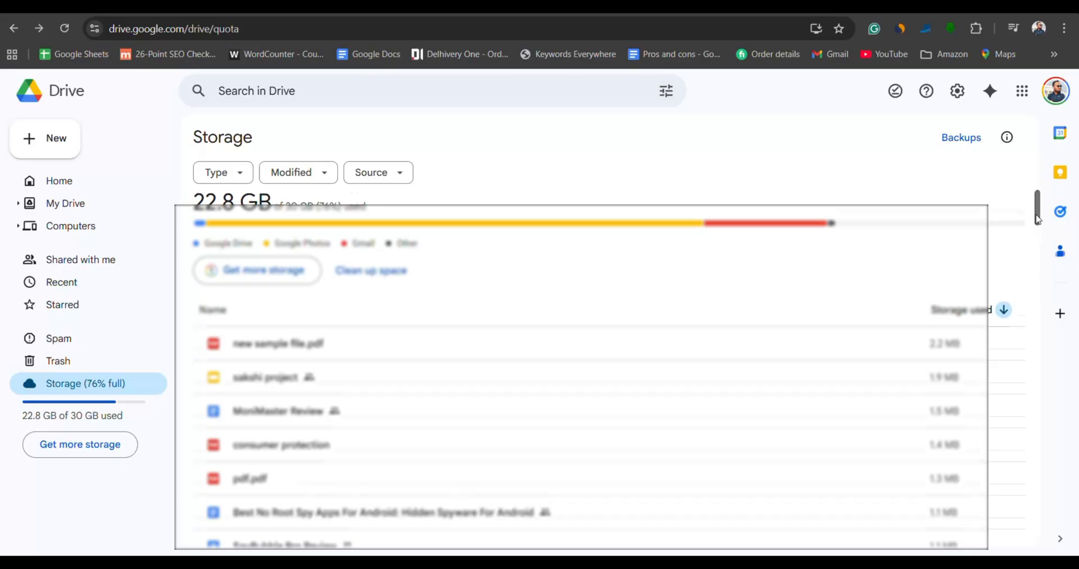
# Step: Go to the Trash to review the deleted files
pyautogui.scroll(-3)
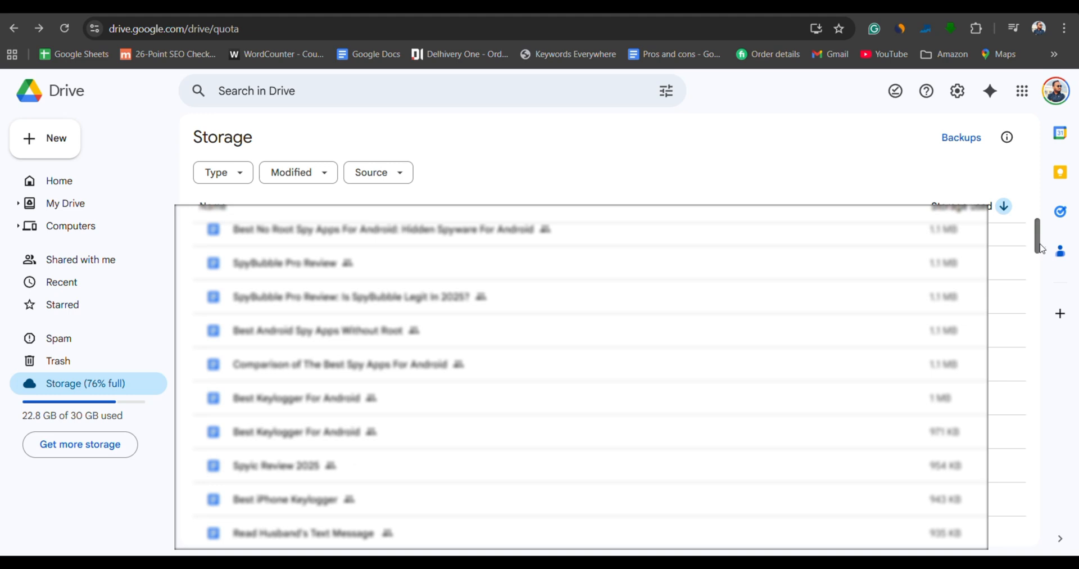
pyautogui.scroll(-3)
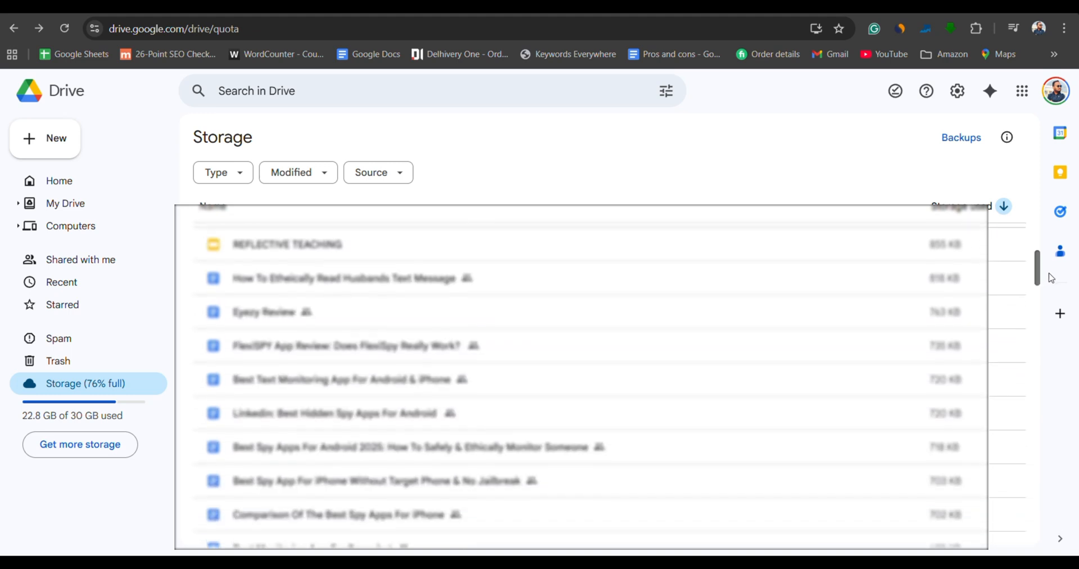
pyautogui.click(59, 338)
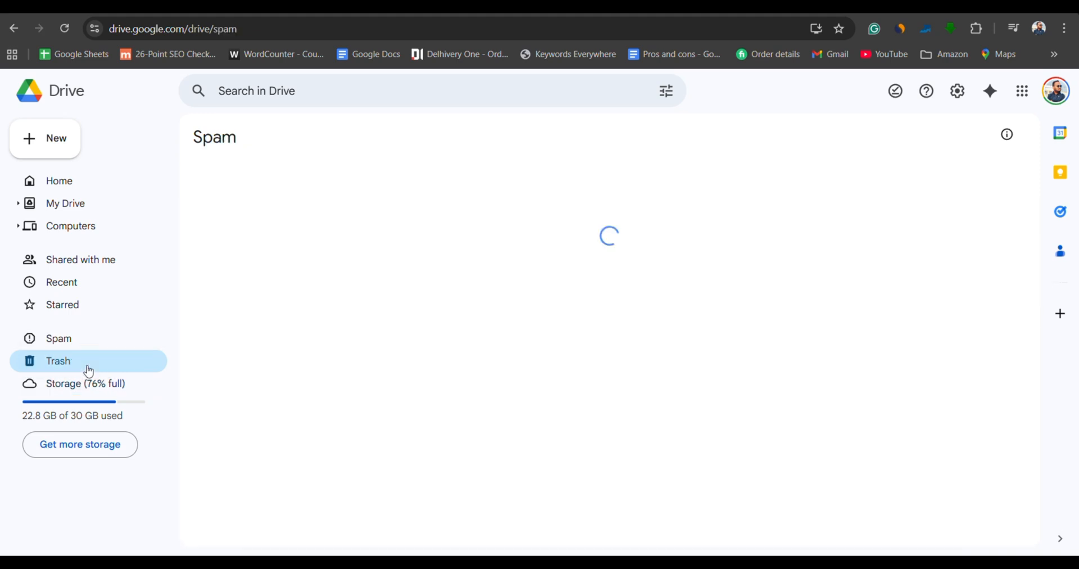
pyautogui.click(58, 359)
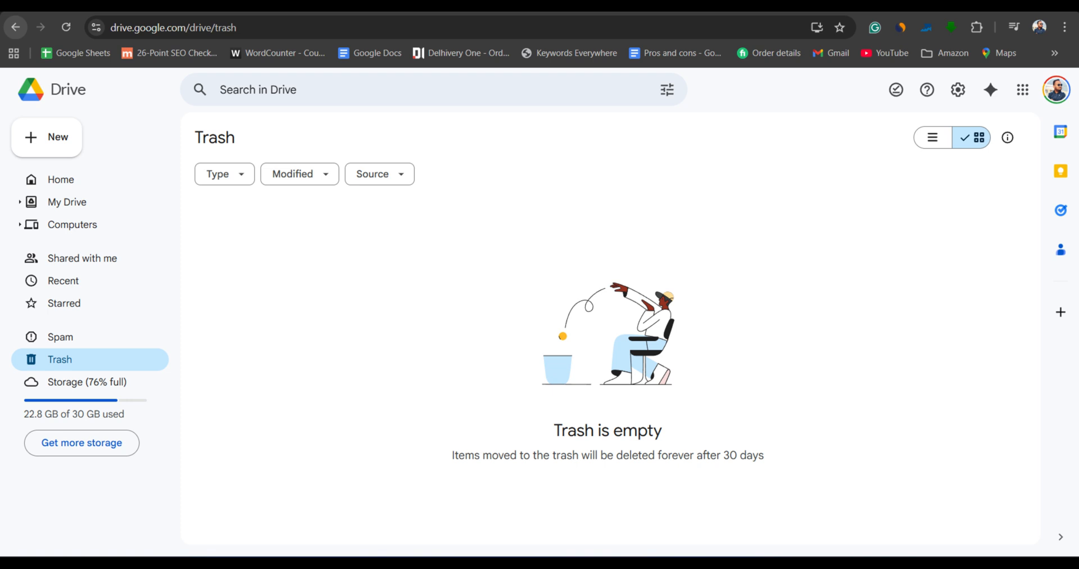
# Step: Restore the Application document from the Trash back to My Drive
pyautogui.click(59, 180)
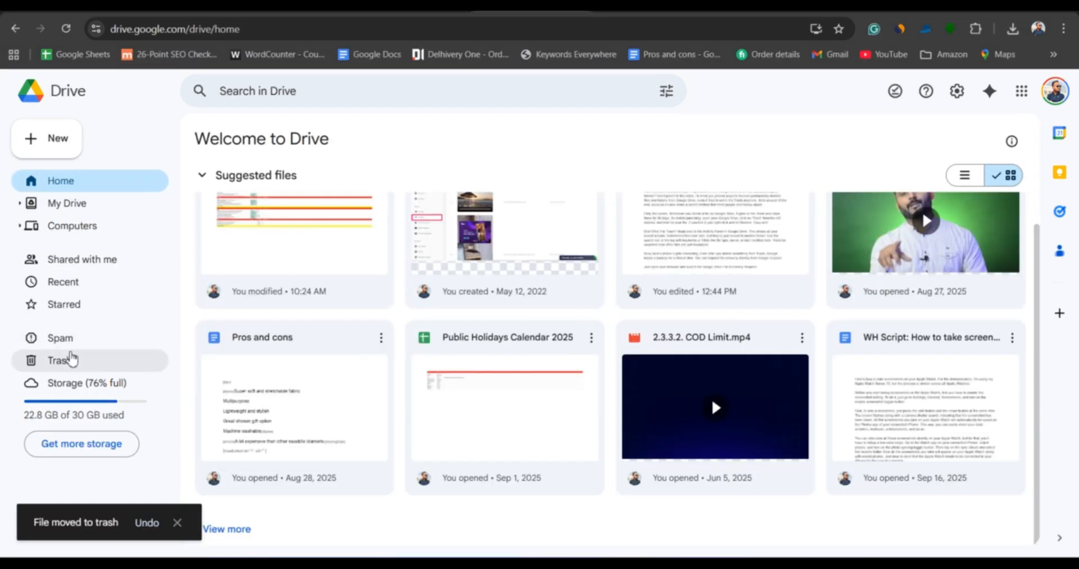
pyautogui.click(61, 360)
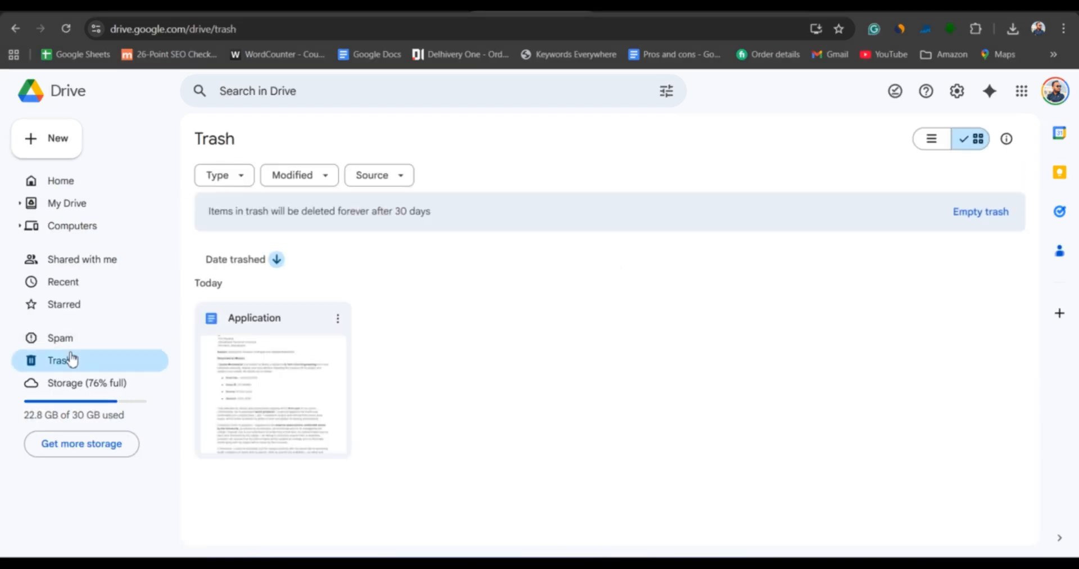
pyautogui.moveTo(464, 311)
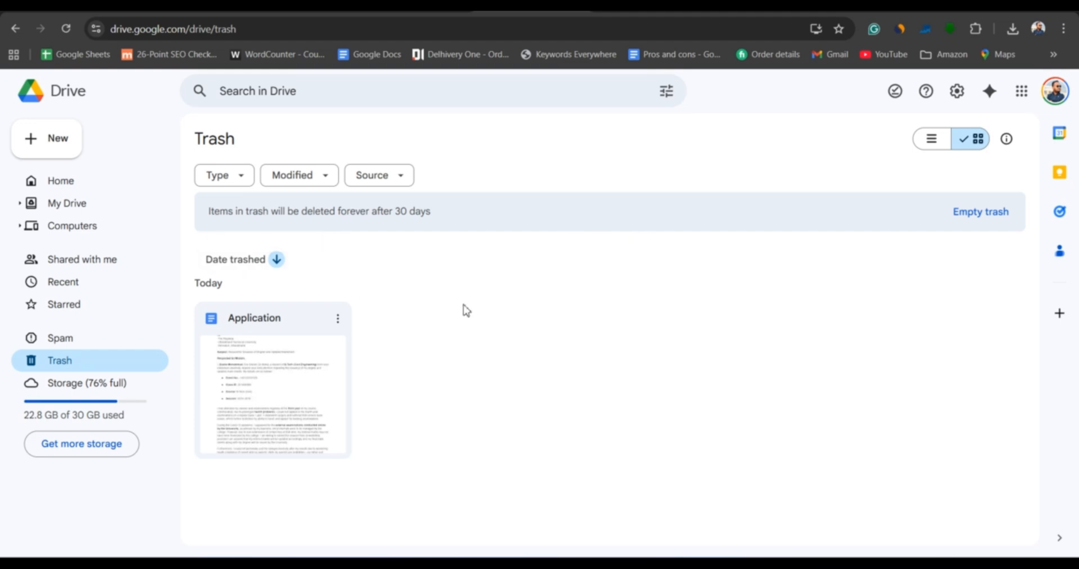
pyautogui.click(337, 318)
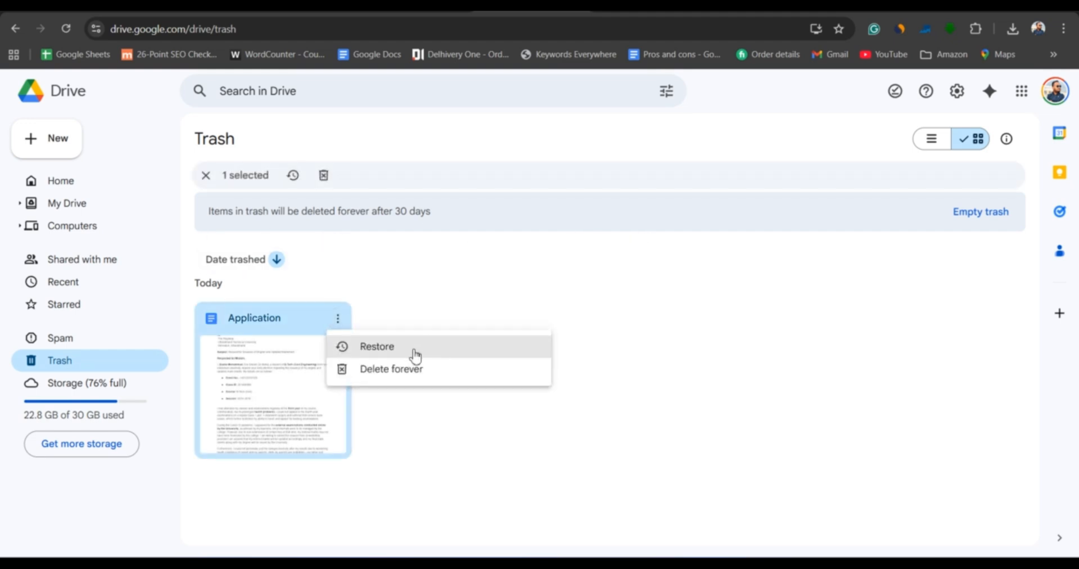
pyautogui.click(376, 346)
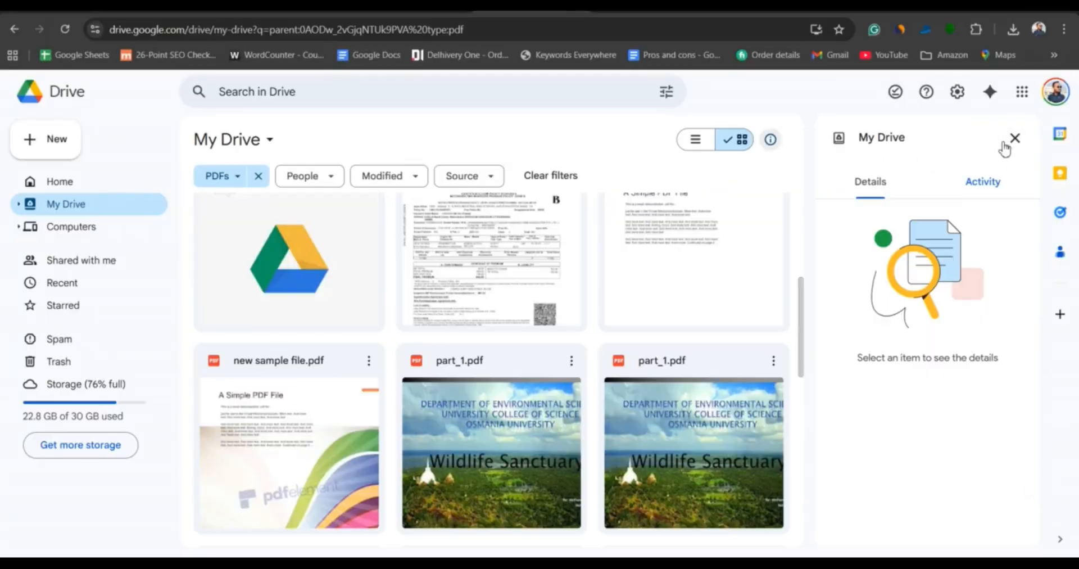
# Step: Review My Drive's Activity history of trash moves, restores and permanent deletions
pyautogui.click(982, 181)
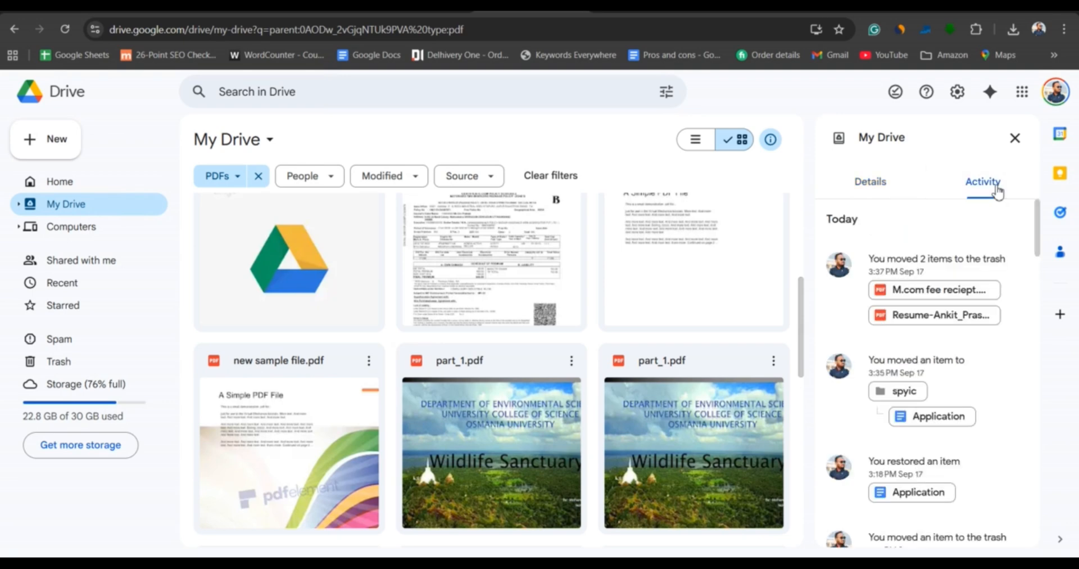
pyautogui.scroll(-3)
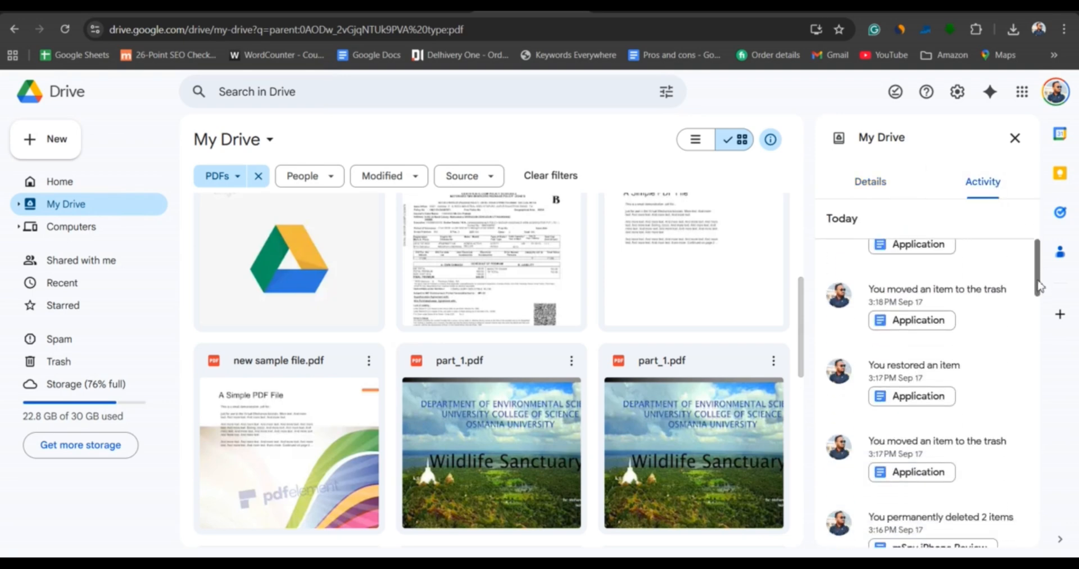
pyautogui.scroll(-3)
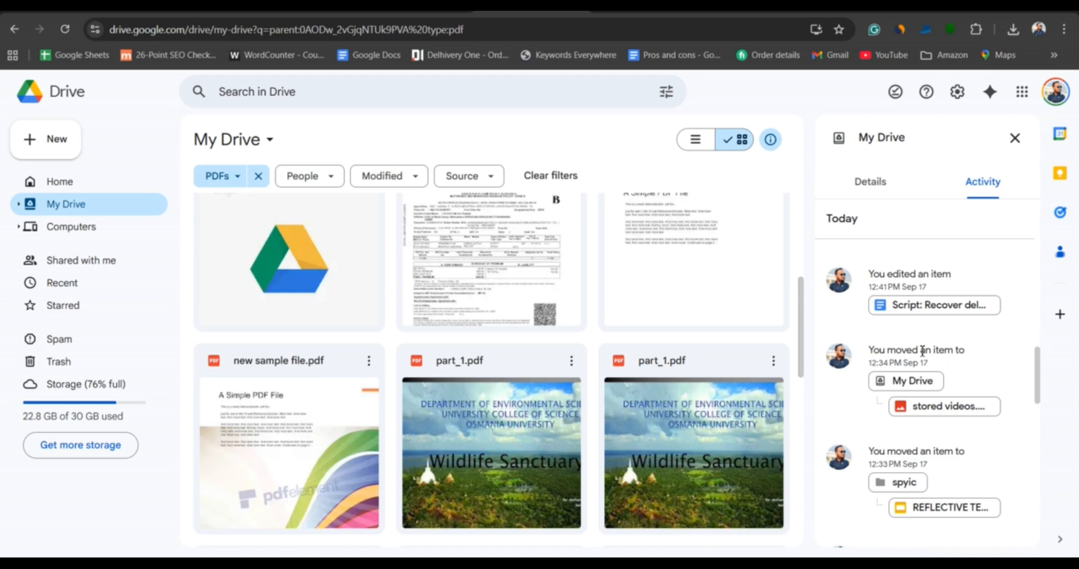
pyautogui.moveTo(874, 392)
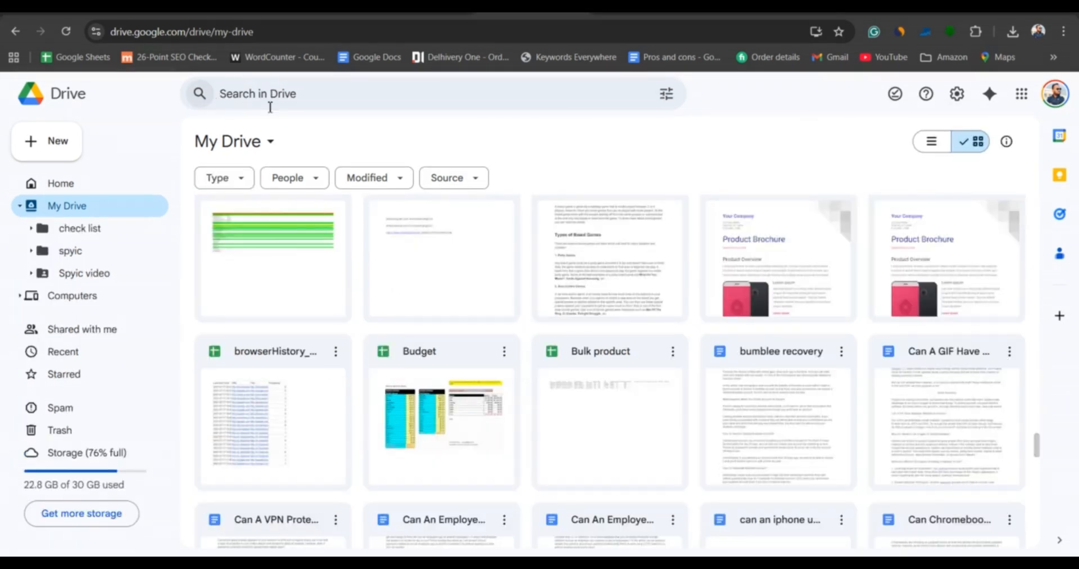
pyautogui.moveTo(294, 177)
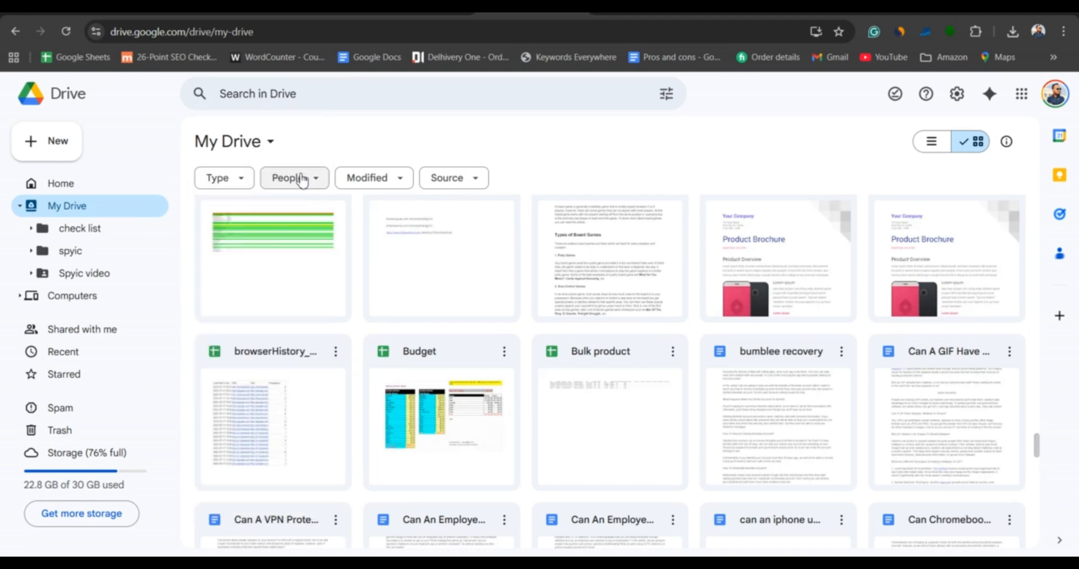
# Step: Check the empty Trash, then search 'Google Drive File Recovery Request' in a new tab
pyautogui.click(293, 178)
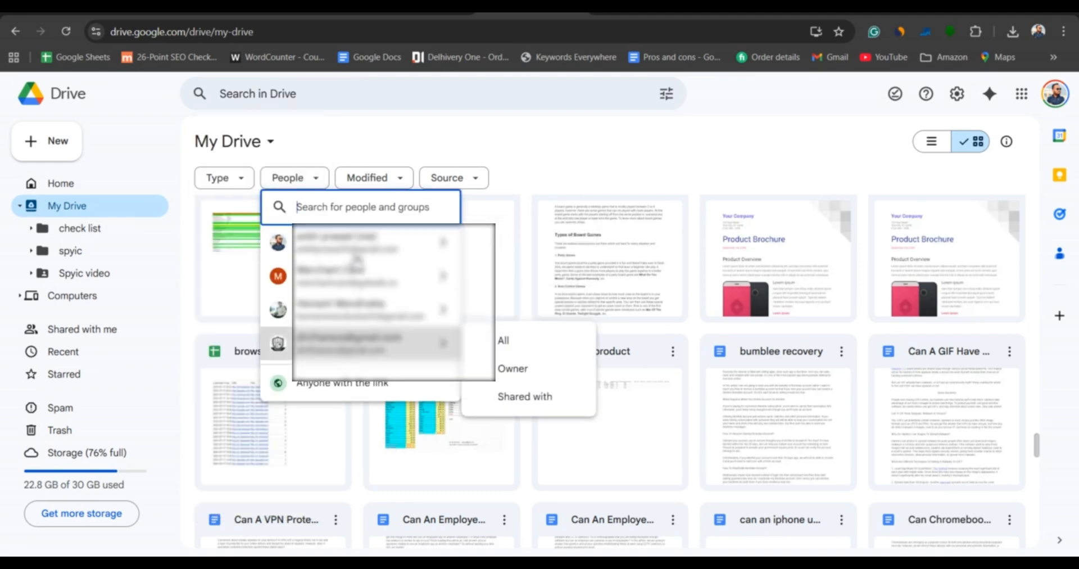
pyautogui.click(374, 176)
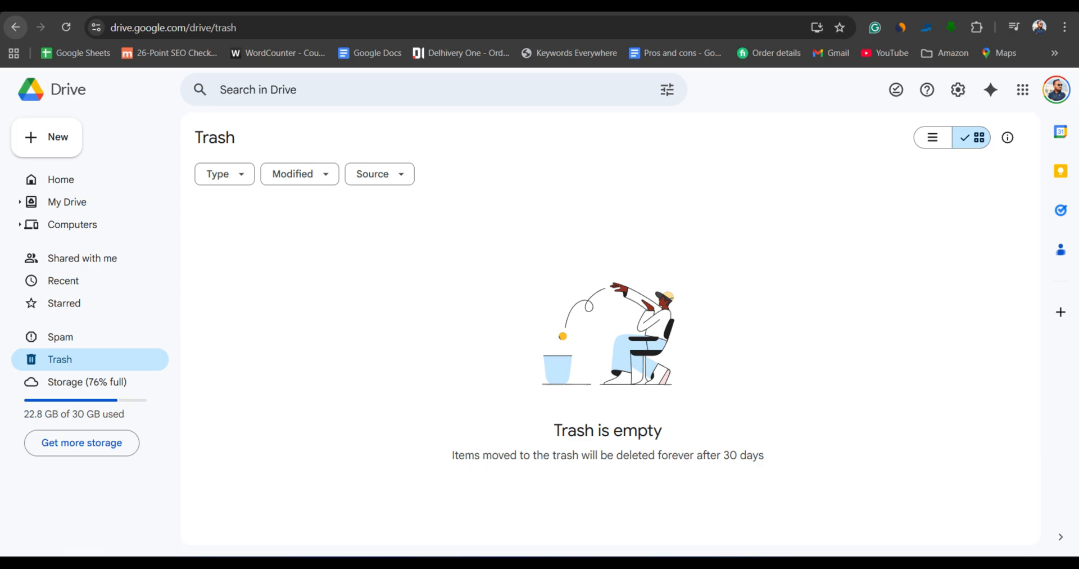
pyautogui.click(204, 12)
pyautogui.write('Google Drive File Recovery Request.')
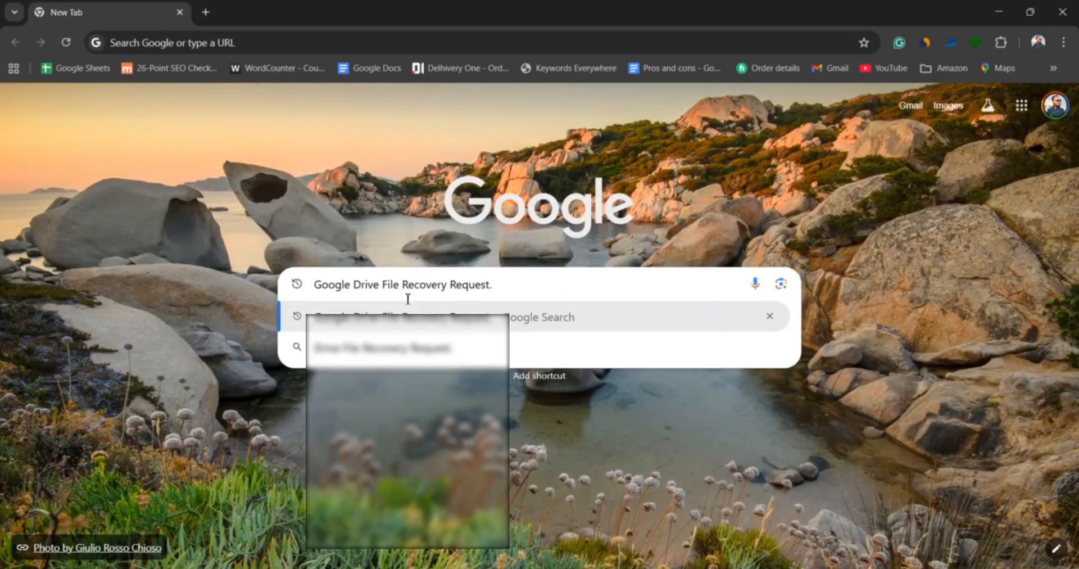
# Step: From the 'Recover a deleted file in Google Drive' help article, start a file recovery request
pyautogui.press('Return')
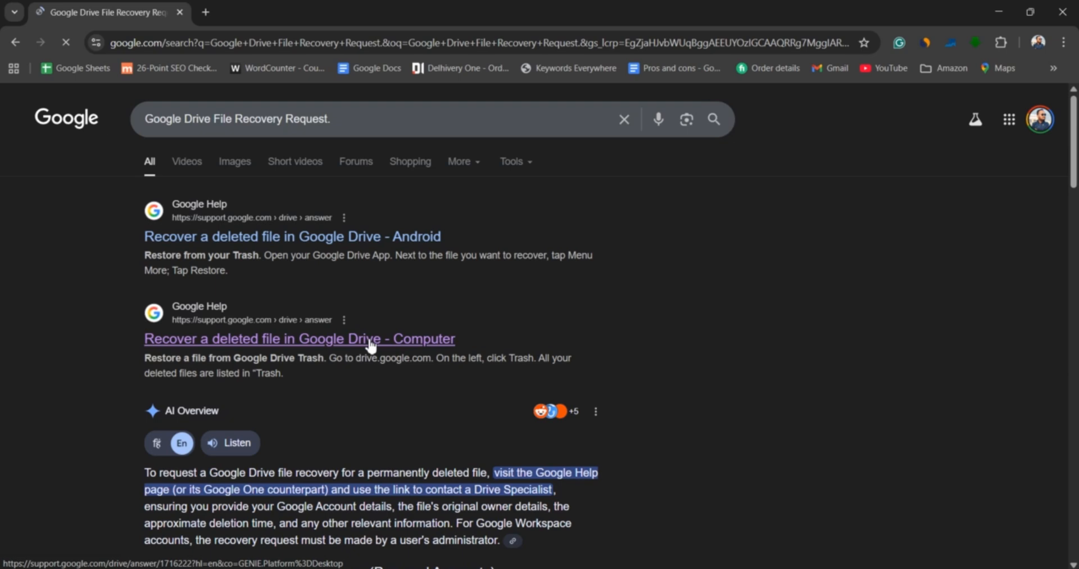
pyautogui.click(299, 338)
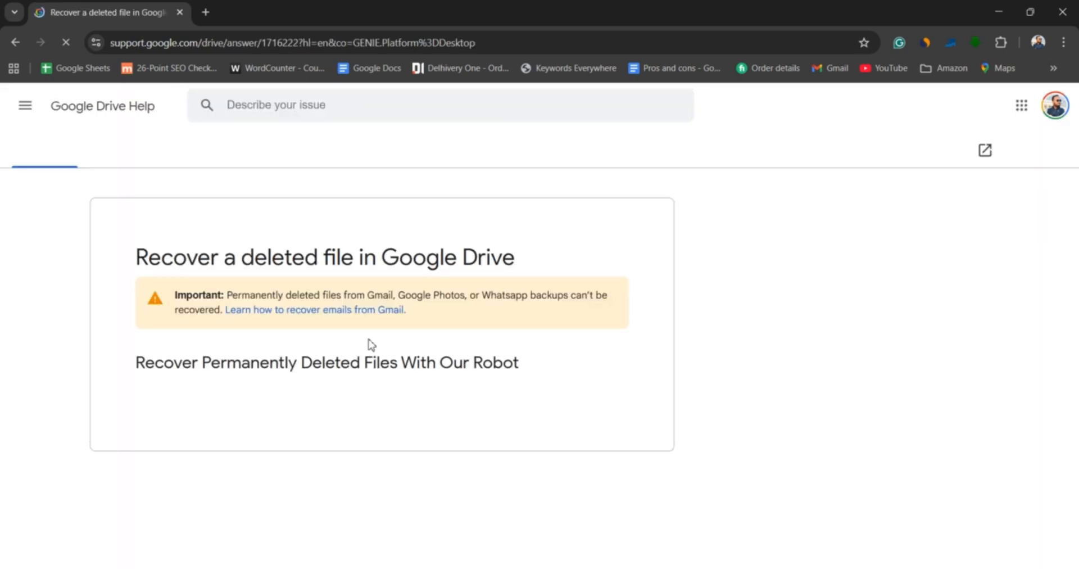
pyautogui.scroll(-3)
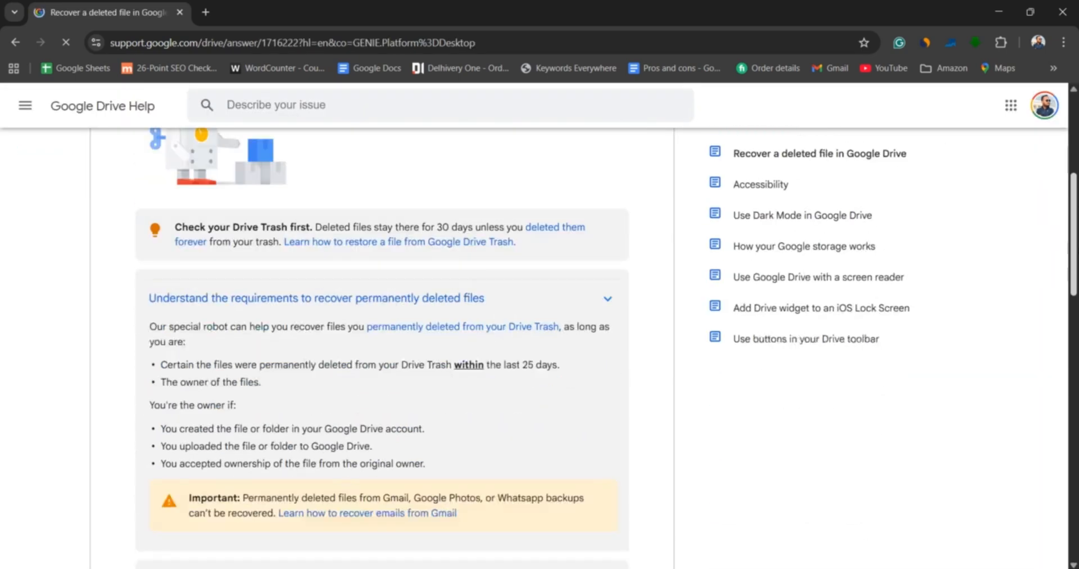
pyautogui.scroll(-3)
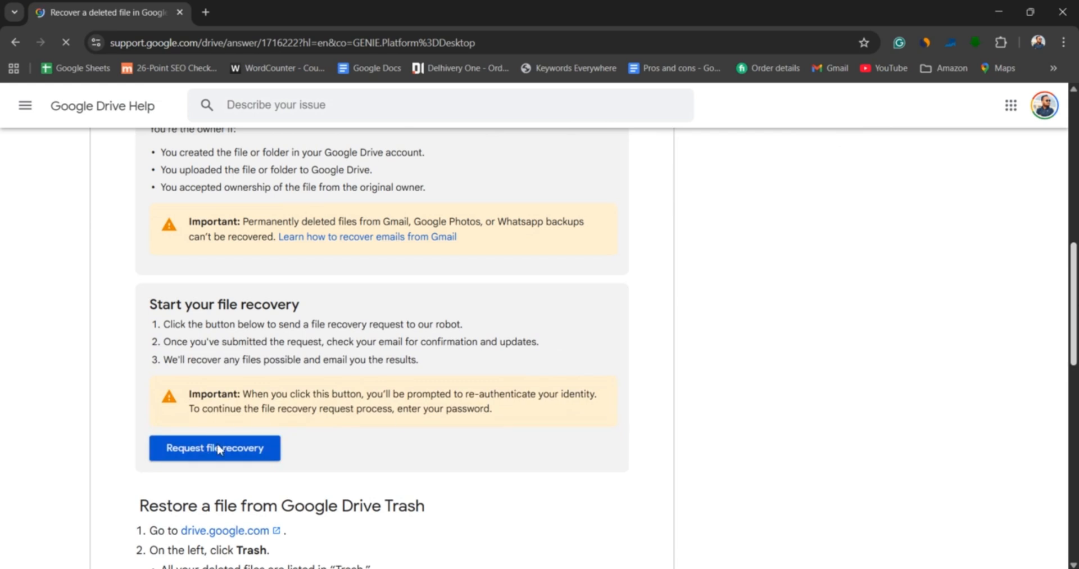
pyautogui.click(214, 447)
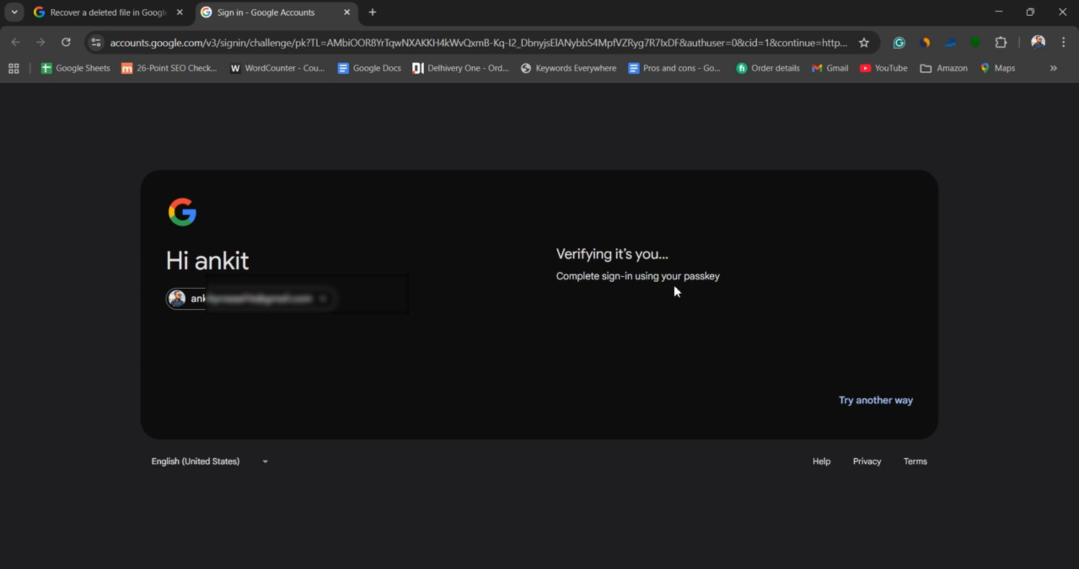
pyautogui.moveTo(666, 282)
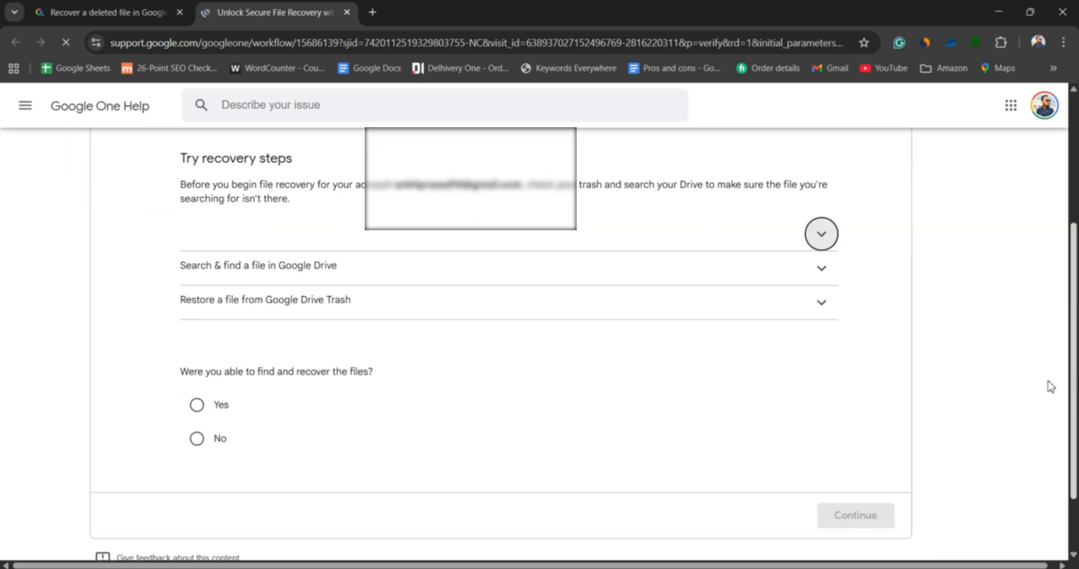
pyautogui.moveTo(344, 385)
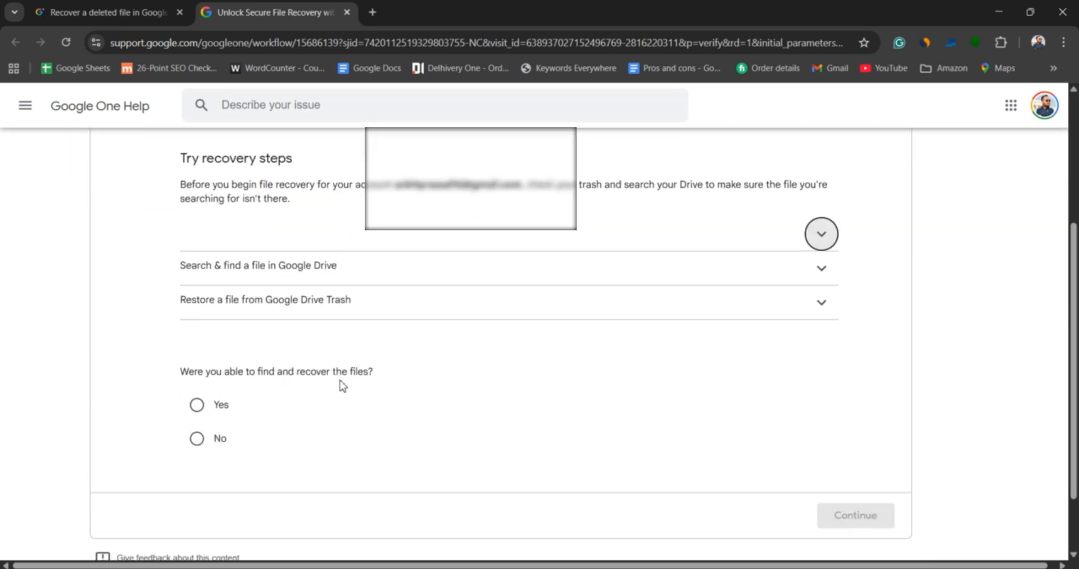
# Step: Answer 'No', pass reCAPTCHA and submit the Drive file recovery request
pyautogui.click(197, 438)
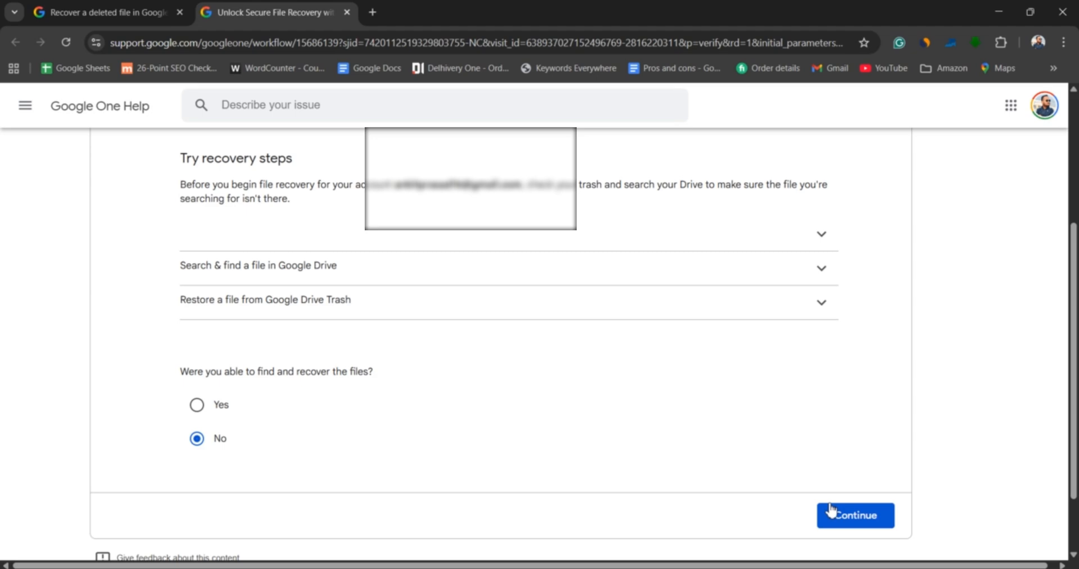
pyautogui.click(854, 515)
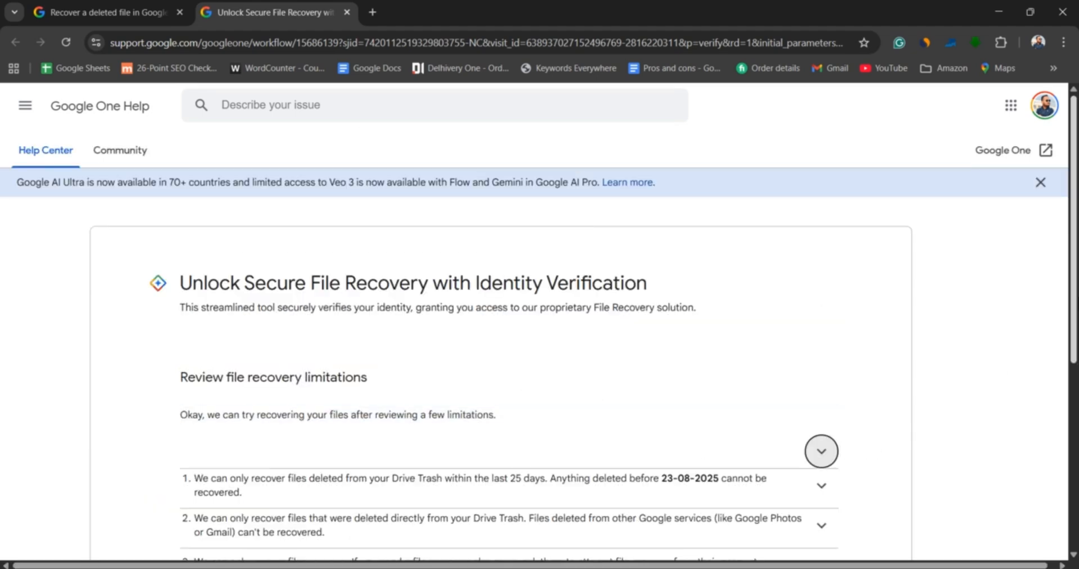
pyautogui.click(820, 485)
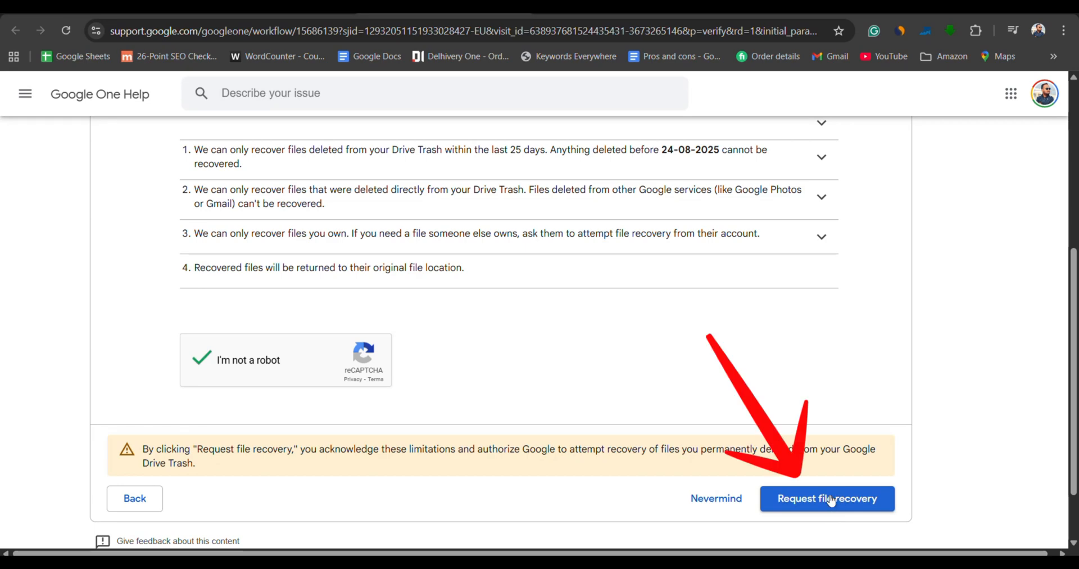
pyautogui.click(826, 498)
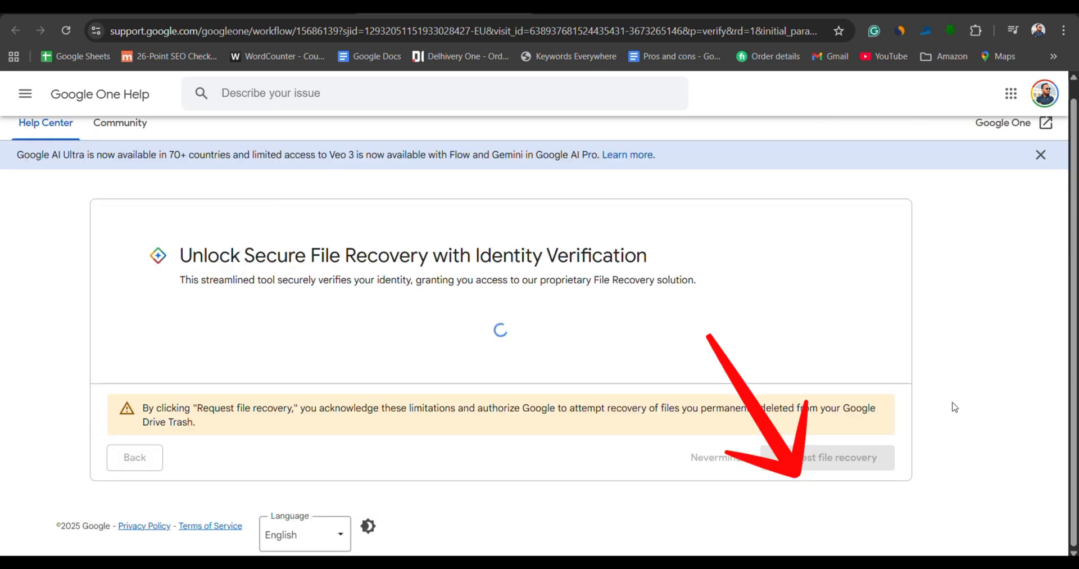
pyautogui.click(819, 457)
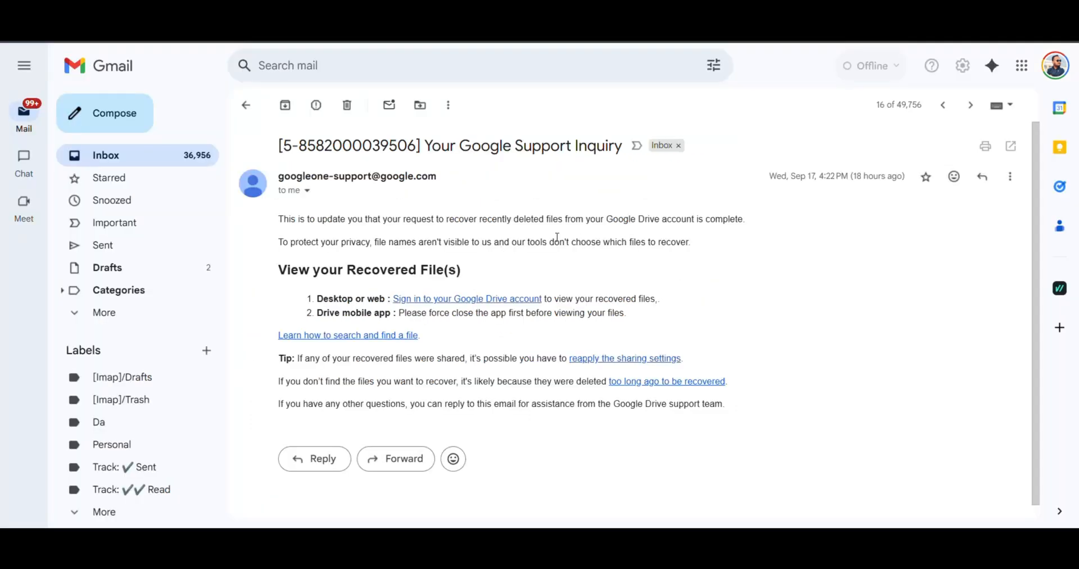
pyautogui.moveTo(442, 296)
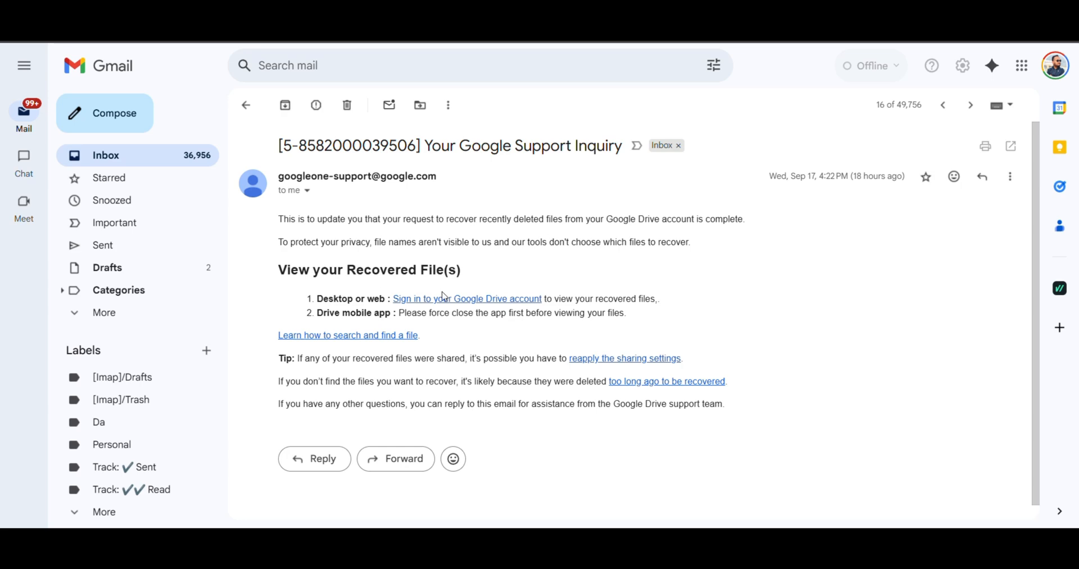
# Step: Follow the completion email link to My Drive and view the recovered files
pyautogui.click(466, 298)
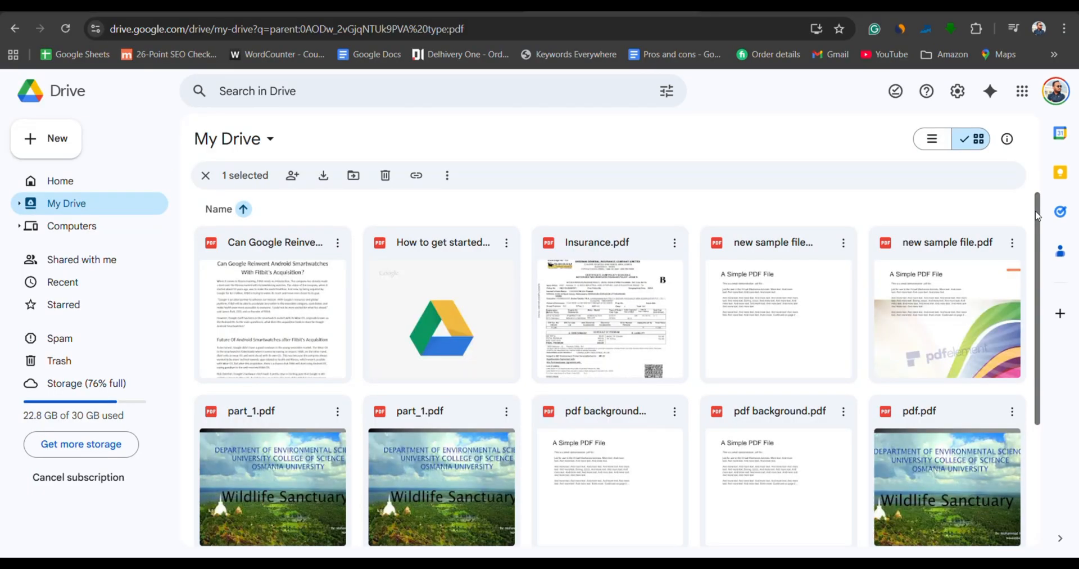
pyautogui.scroll(-3)
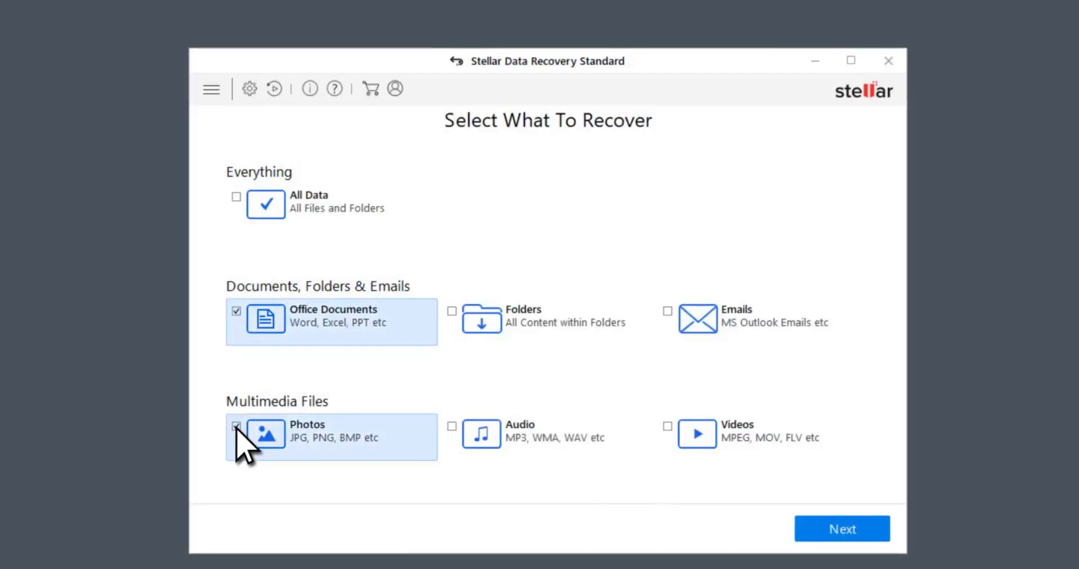
pyautogui.moveTo(551, 327)
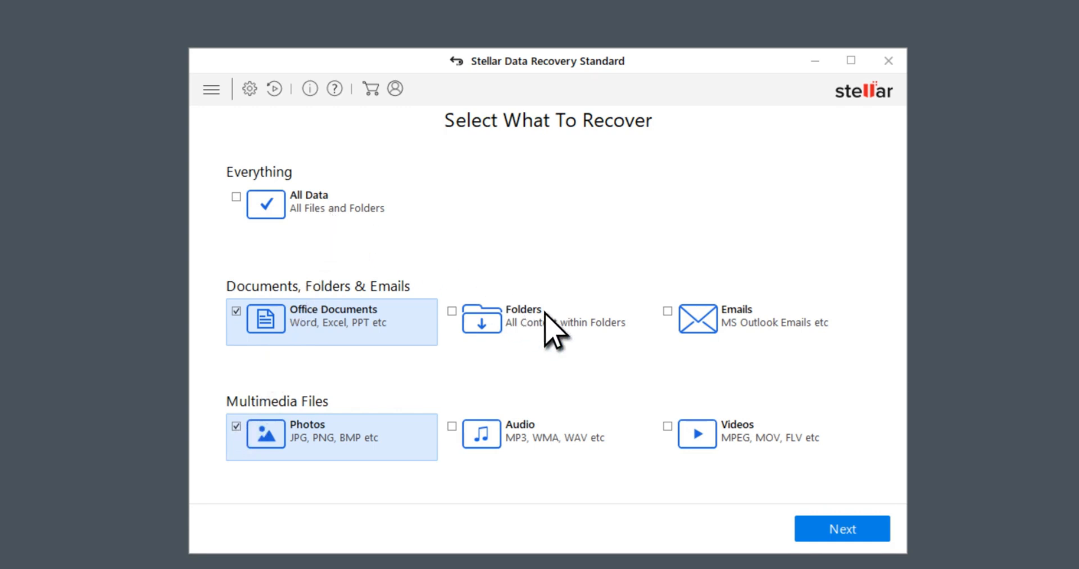
# Step: Scan My Documents for Office documents and photos and recover the marked Capstone files
pyautogui.click(840, 528)
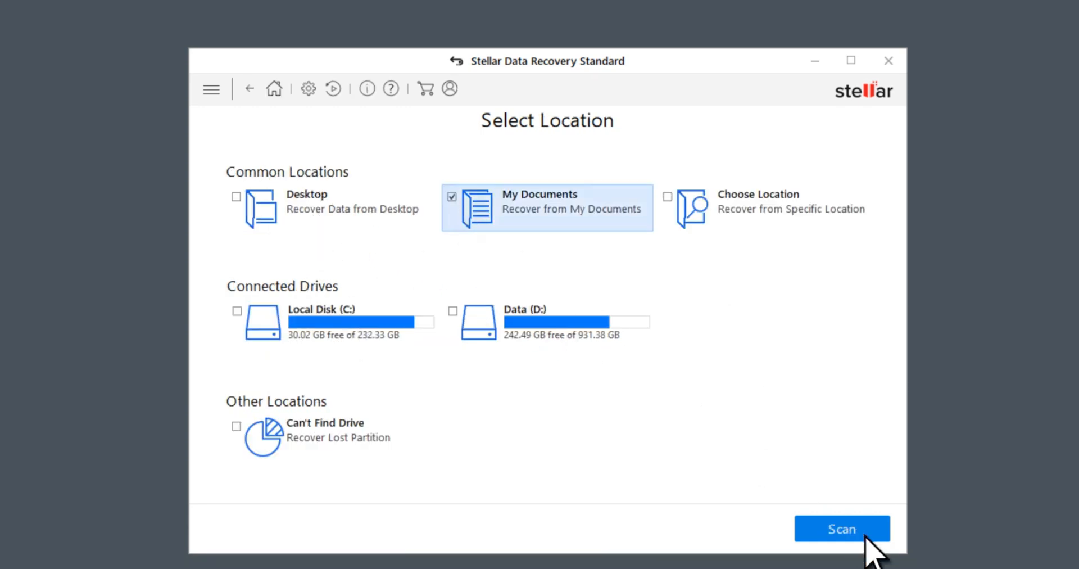
pyautogui.click(841, 528)
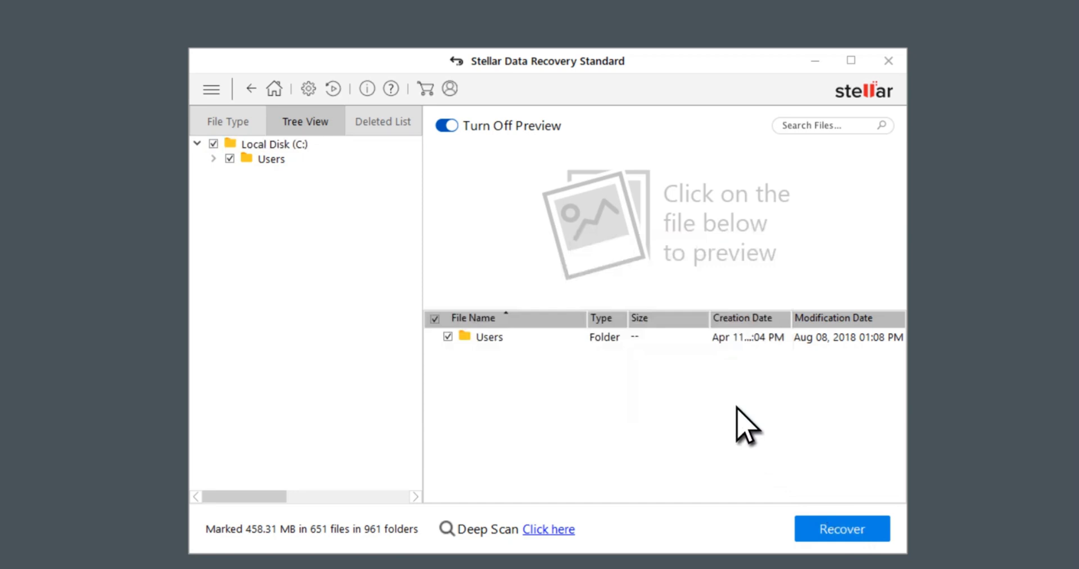
pyautogui.moveTo(356, 145)
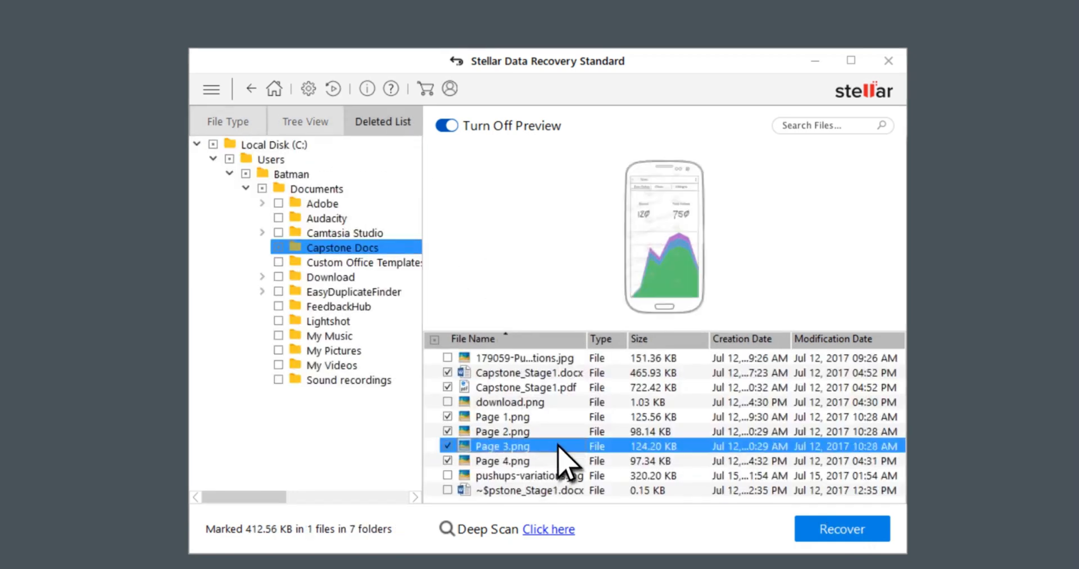
pyautogui.click(841, 528)
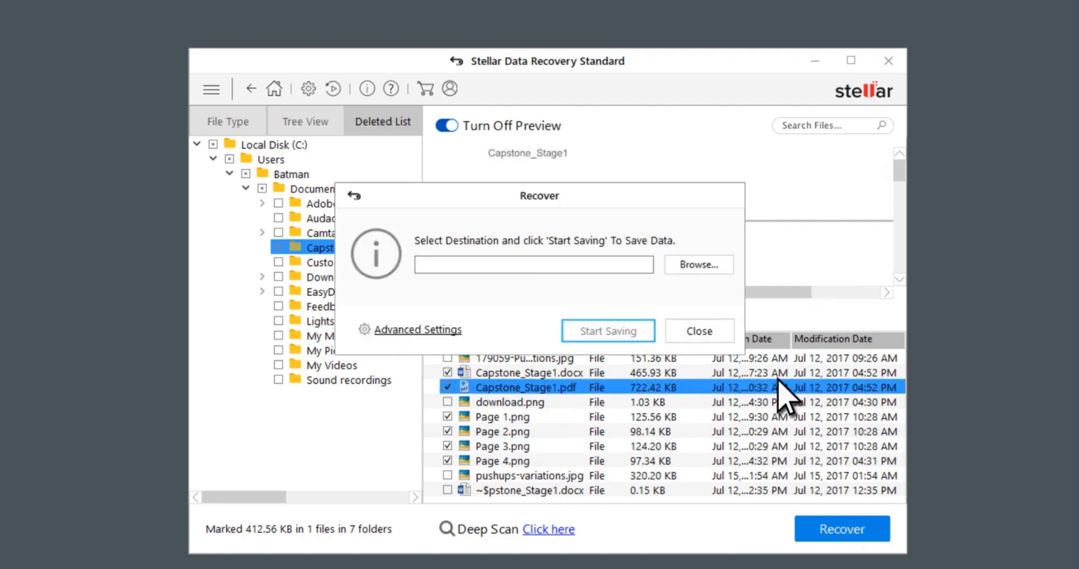